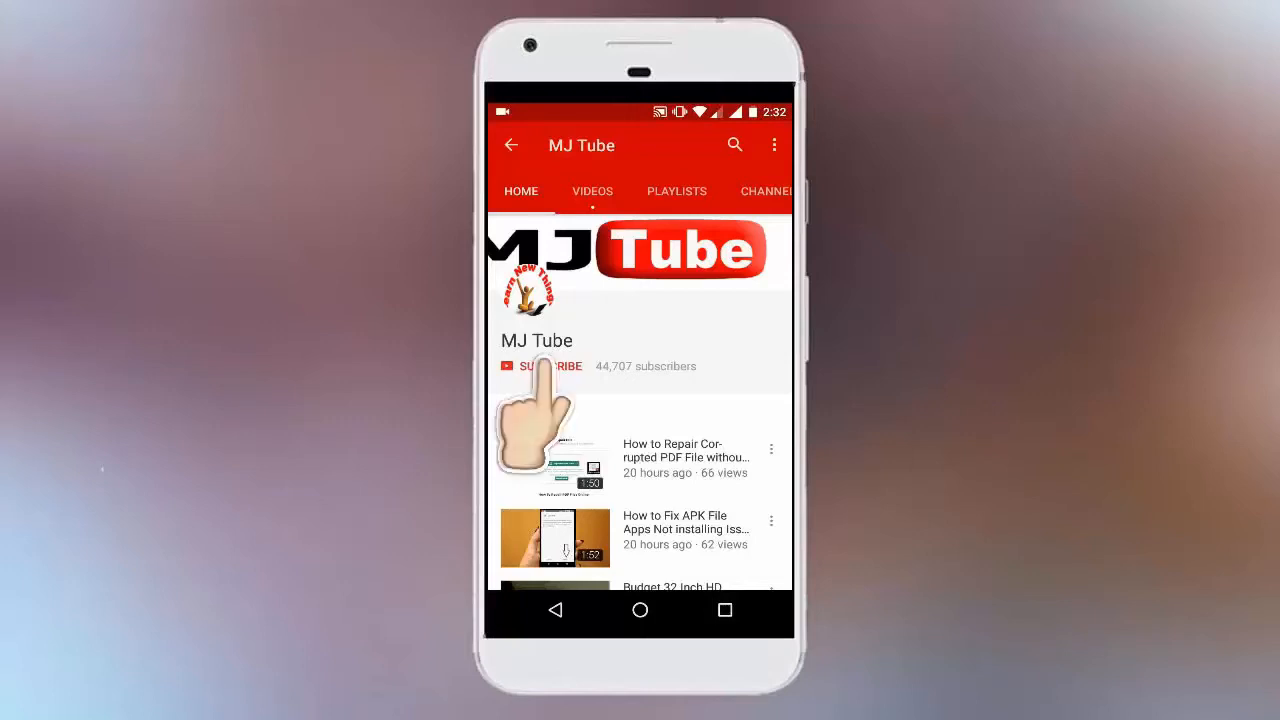
Open This PC from the desktop to list the connected drives, including Local Disk (J:) and (K:).
{"action": "left_click", "coordinate": [540, 365]}
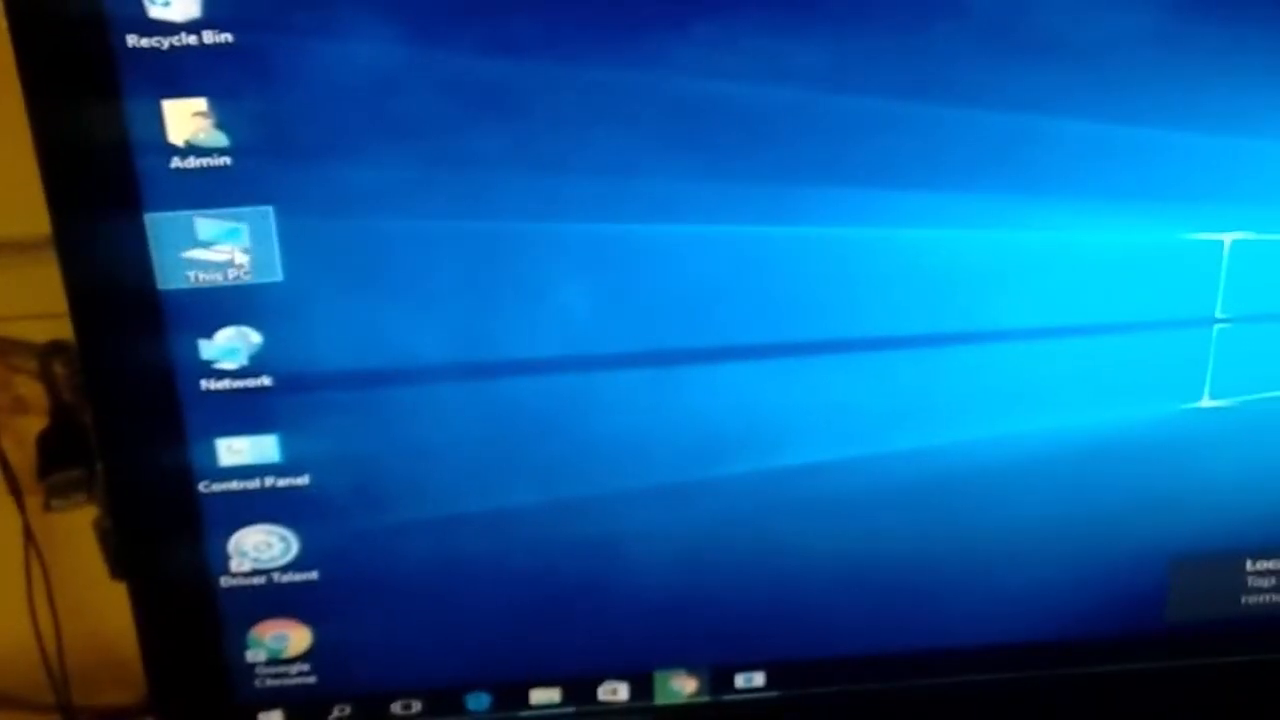
{"action": "double_click", "coordinate": [217, 245]}
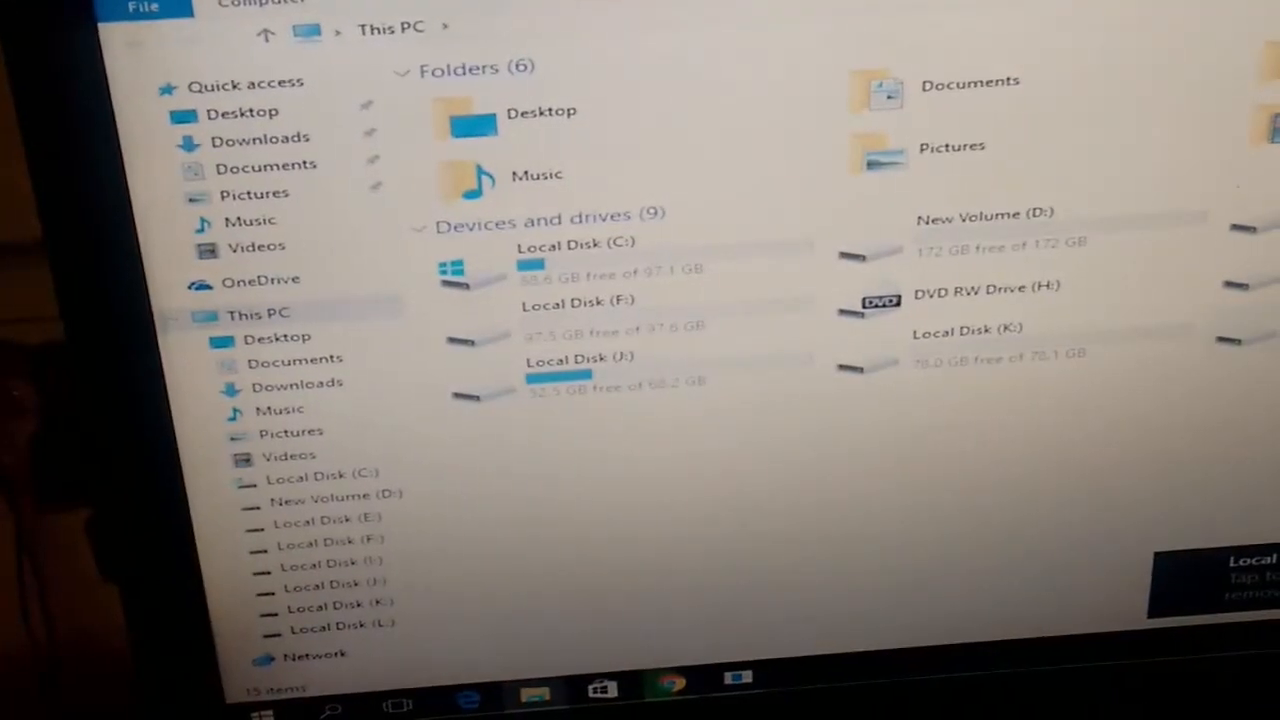